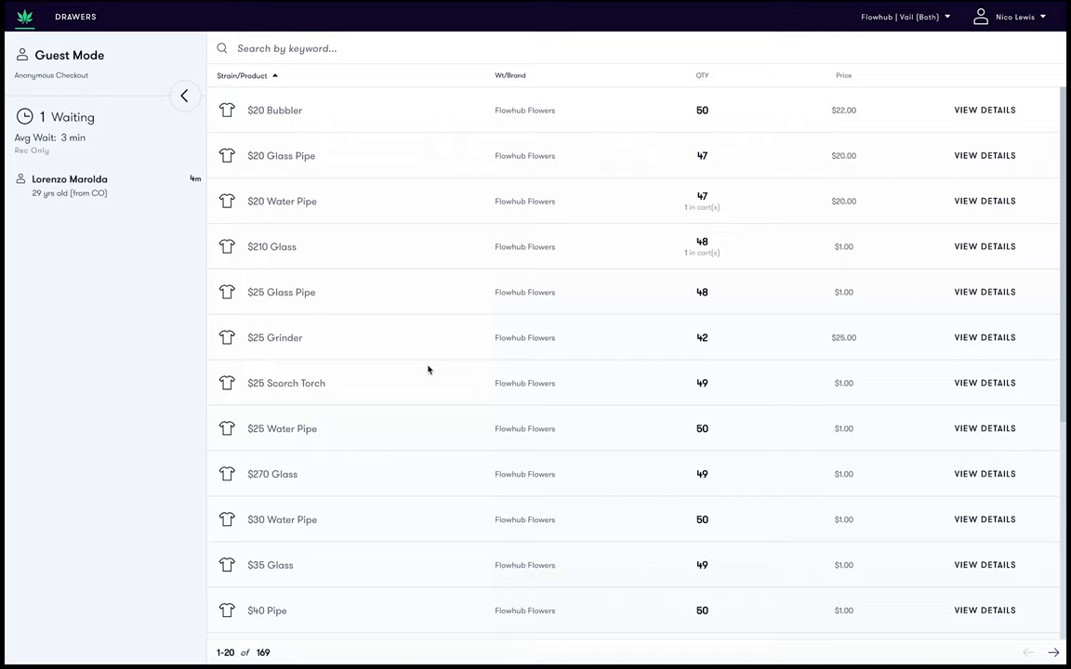
pyautogui.moveTo(126, 194)
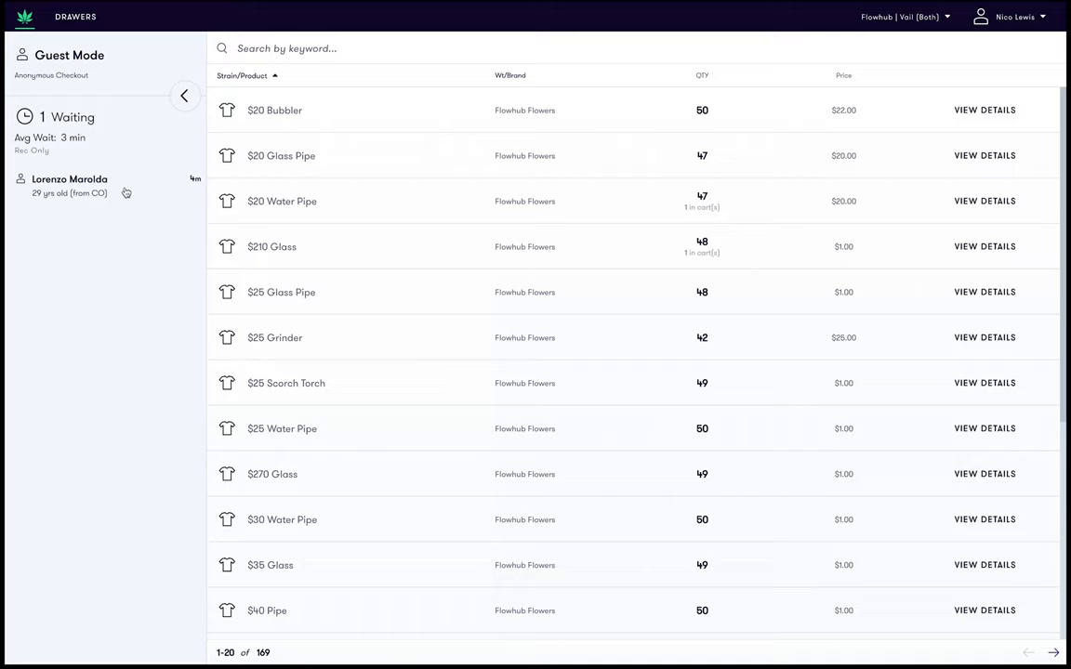
pyautogui.click(69, 179)
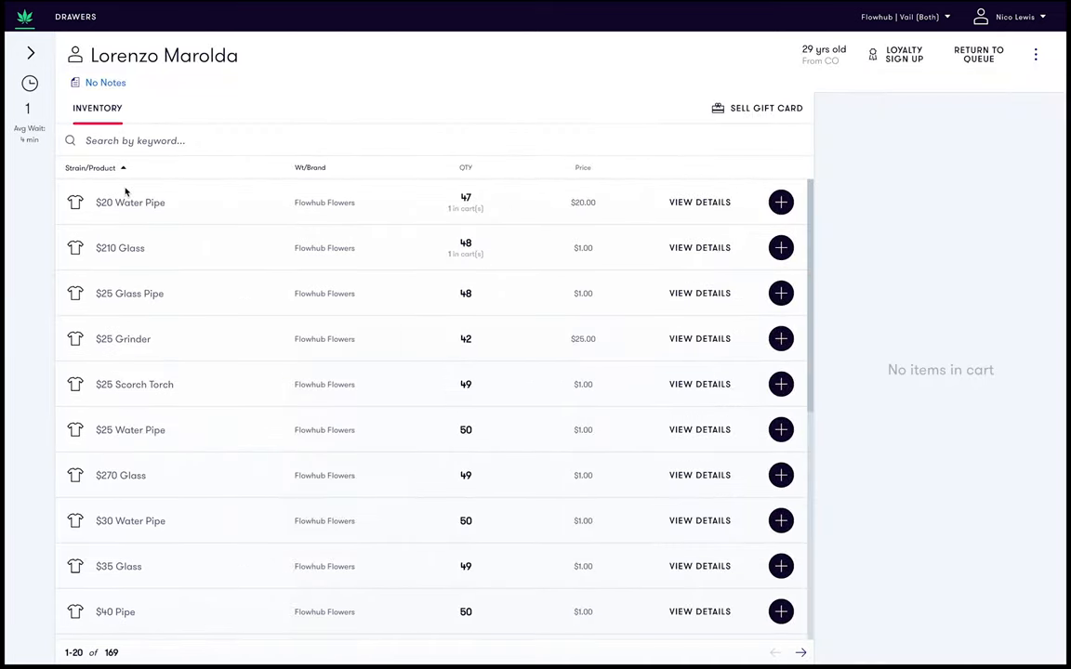
pyautogui.click(105, 83)
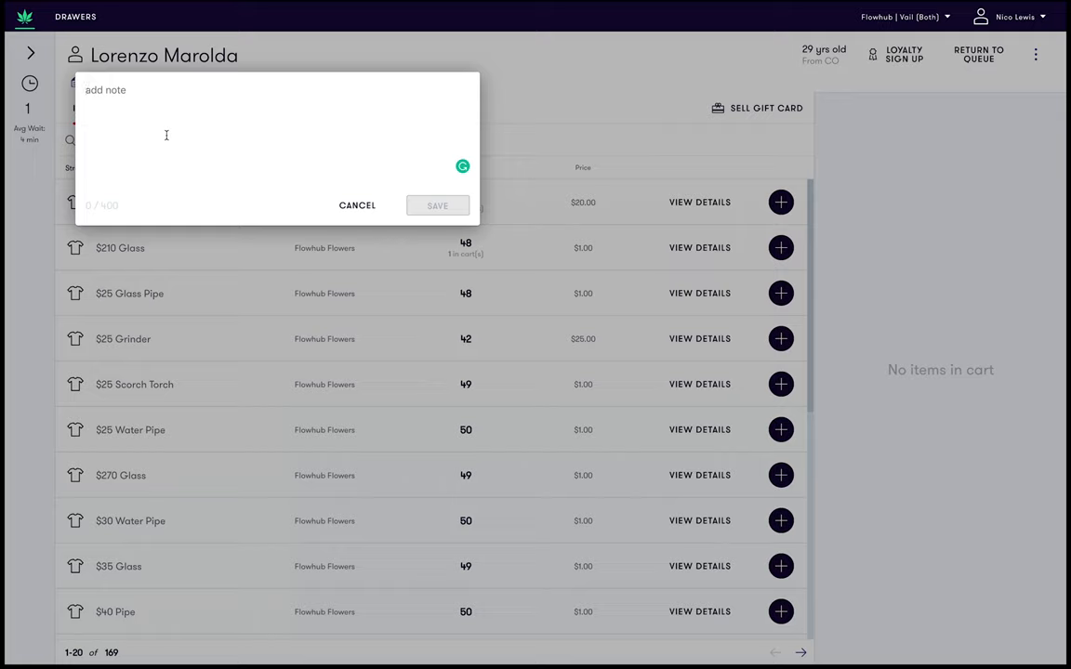
# Step: Write the note 'loves edibles, top-shelf spender, tries to touch bud' without saving yet
pyautogui.write('loves')
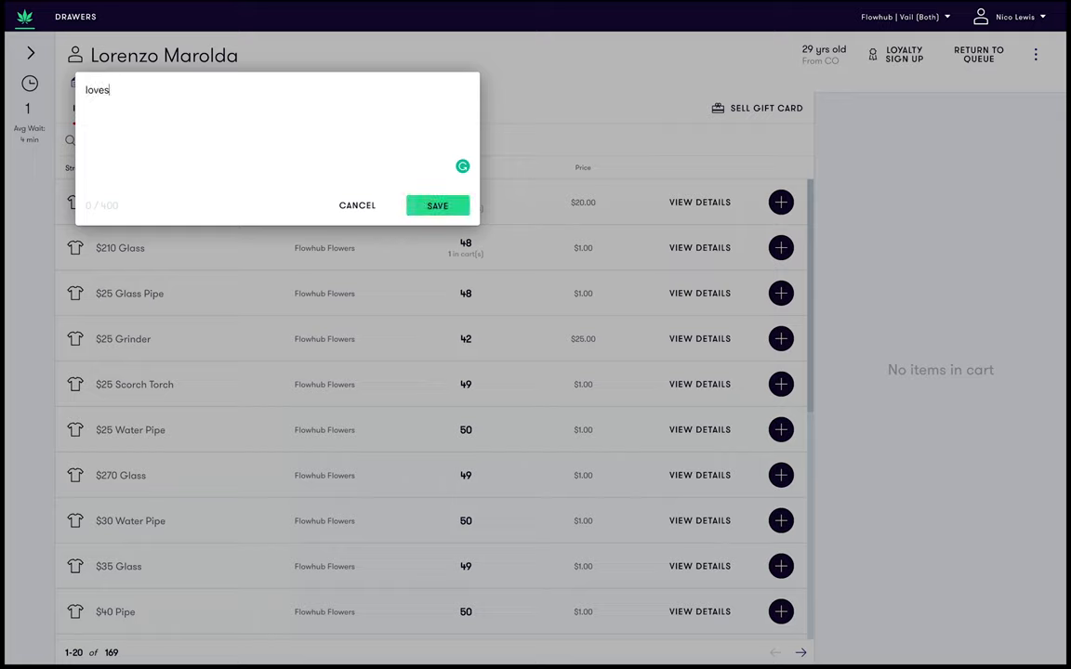
pyautogui.write('edibles,')
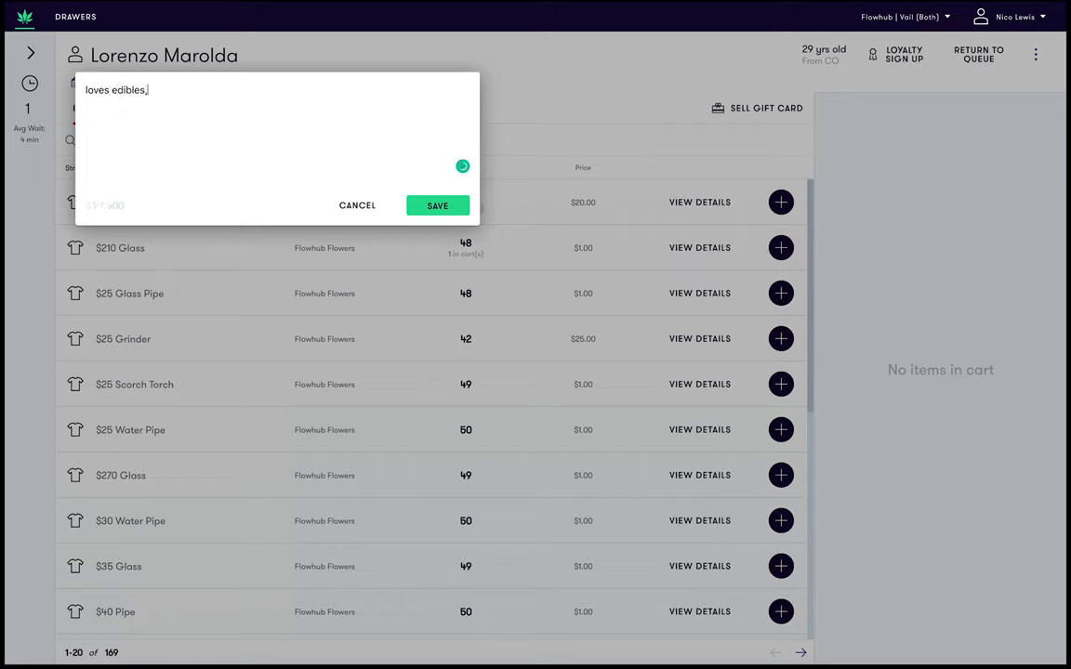
pyautogui.write('top-')
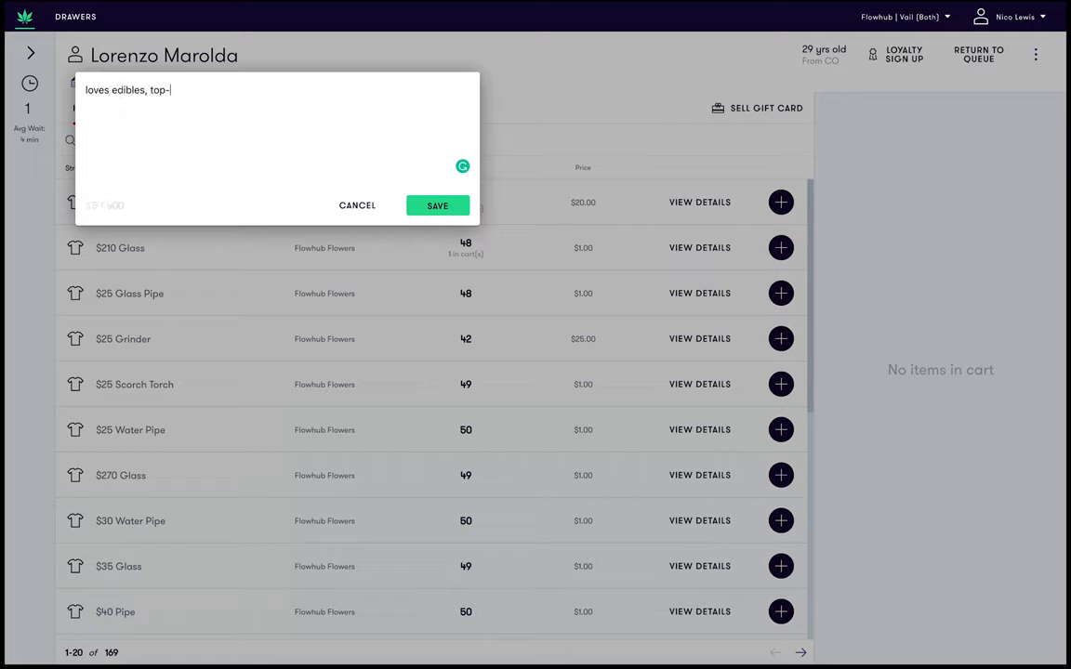
pyautogui.write('shelf s')
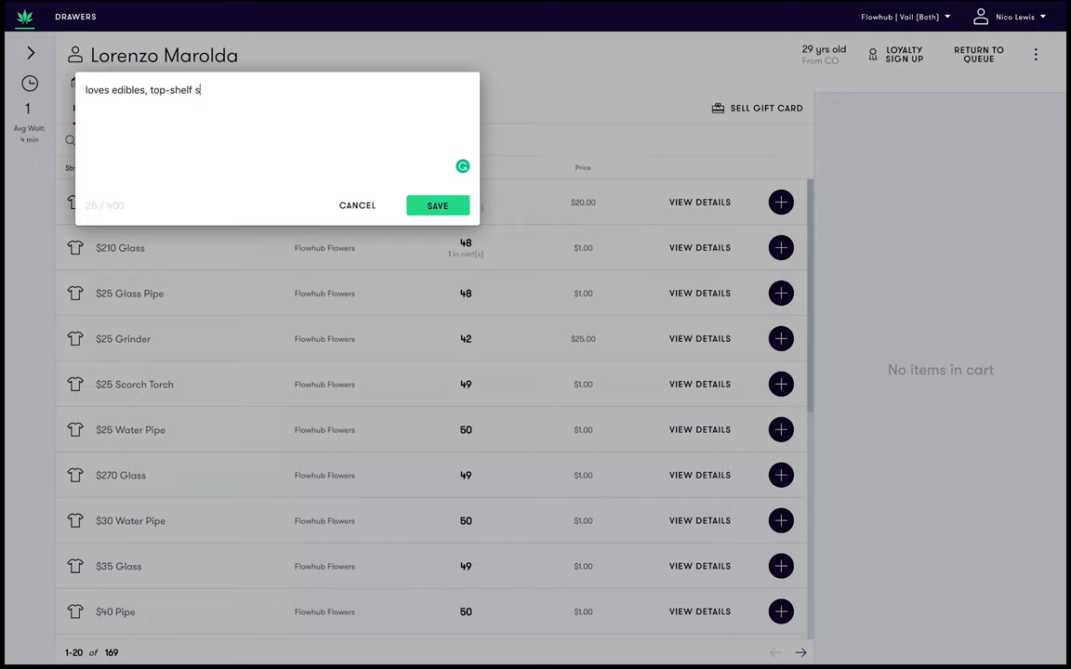
pyautogui.write('pender, t')
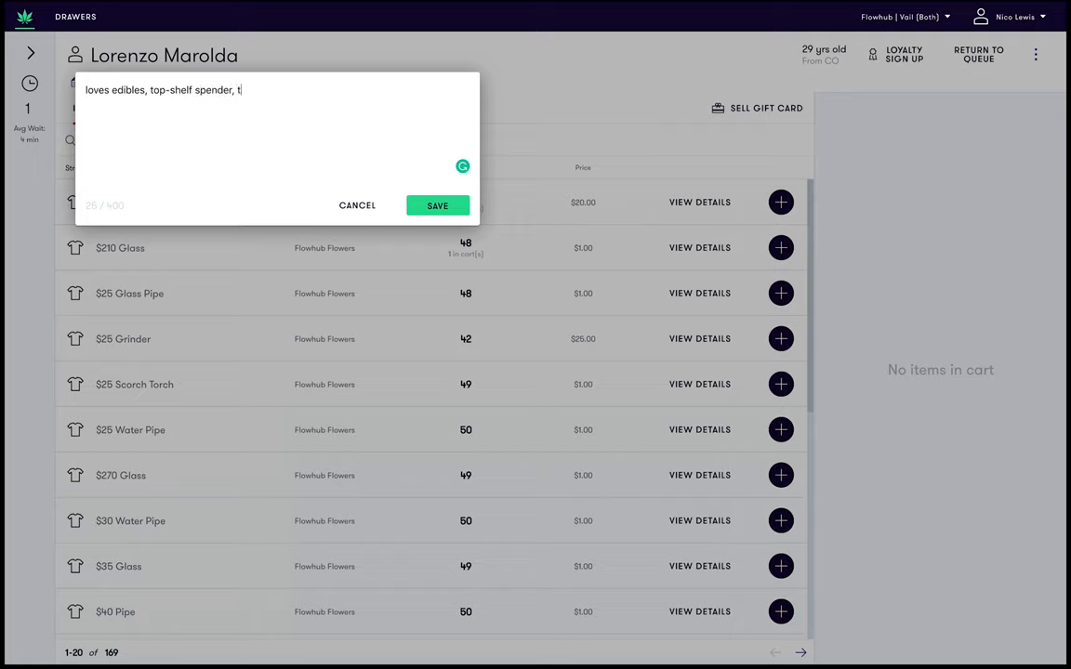
pyautogui.write('ries to tou')
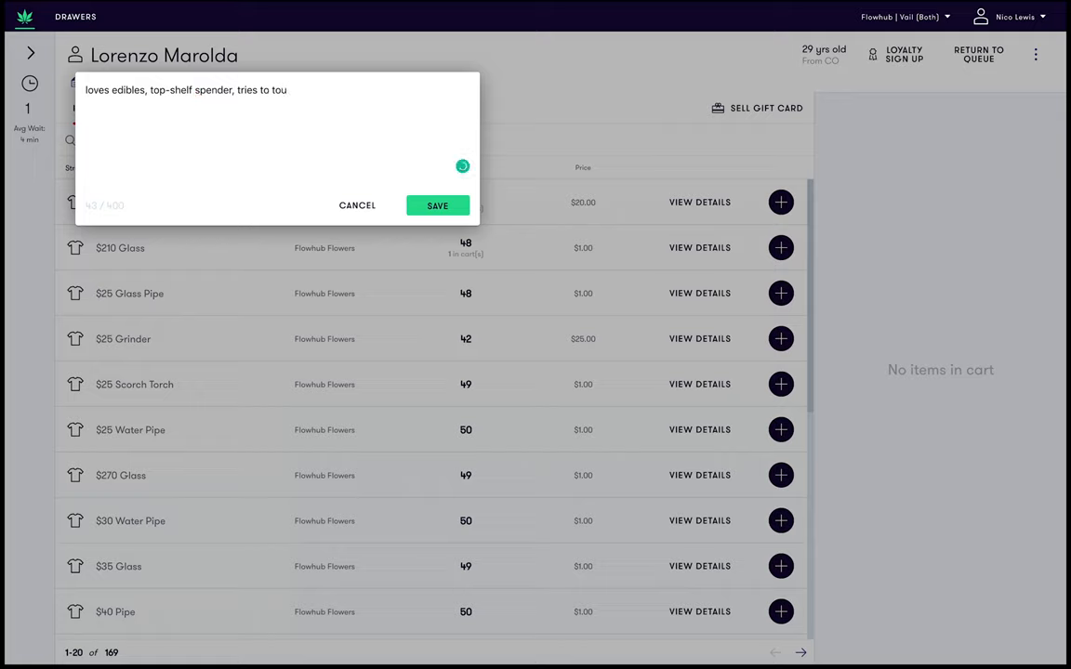
pyautogui.write('ch bud')
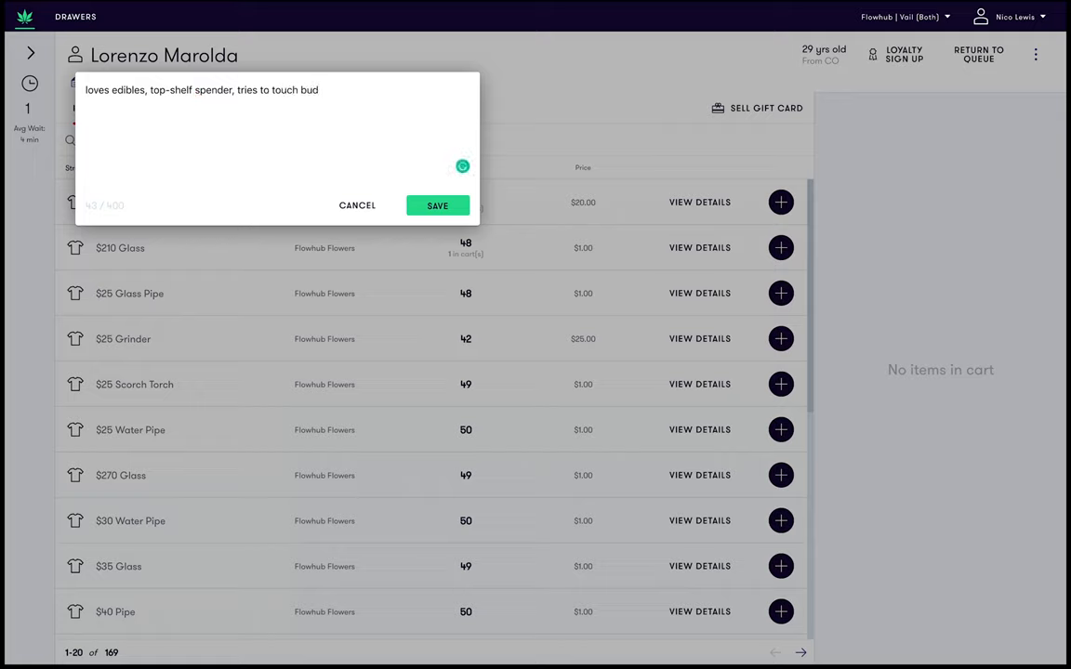
pyautogui.moveTo(167, 137)
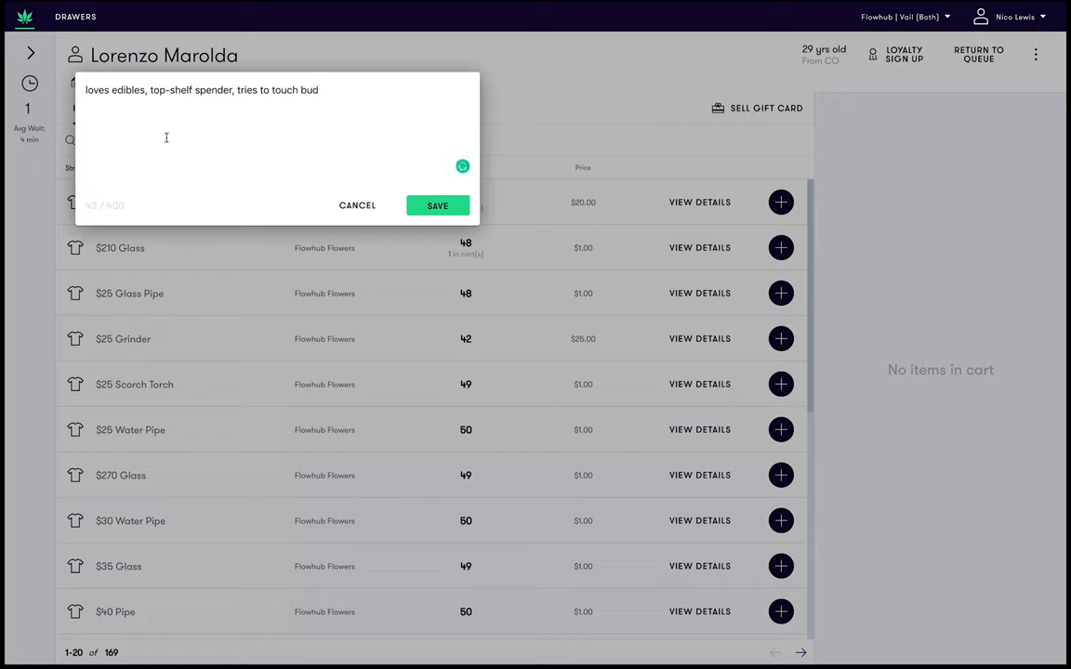
pyautogui.click(437, 205)
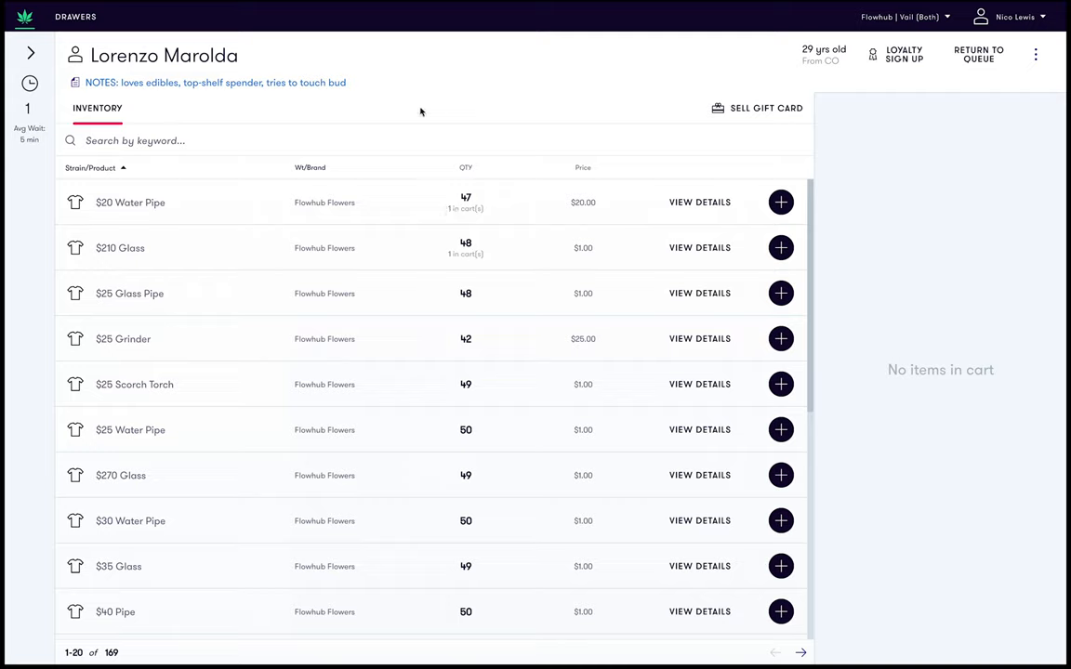
pyautogui.moveTo(439, 118)
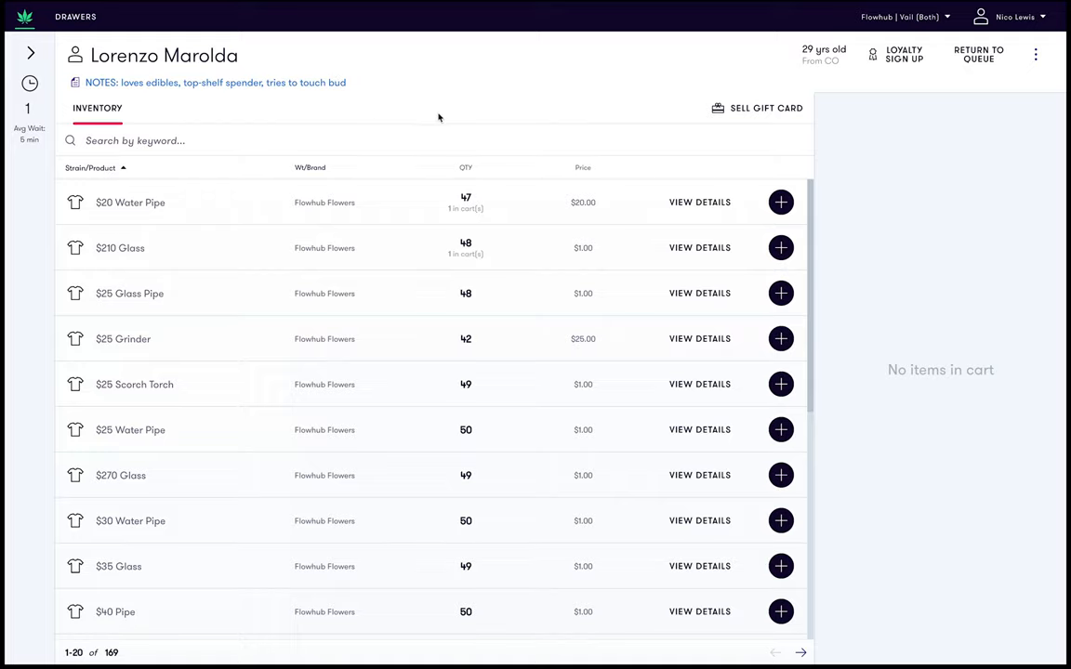
pyautogui.moveTo(230, 113)
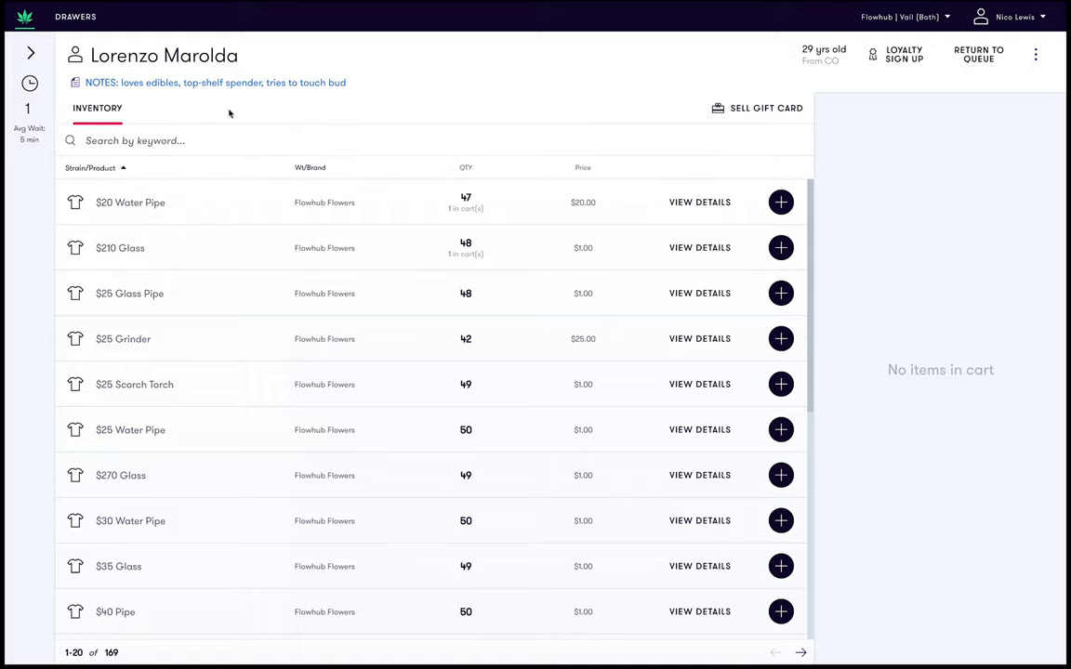
# Step: Edit the saved note to append ', prefers indica' and save it again
pyautogui.click(215, 83)
pyautogui.write(', prefers i')
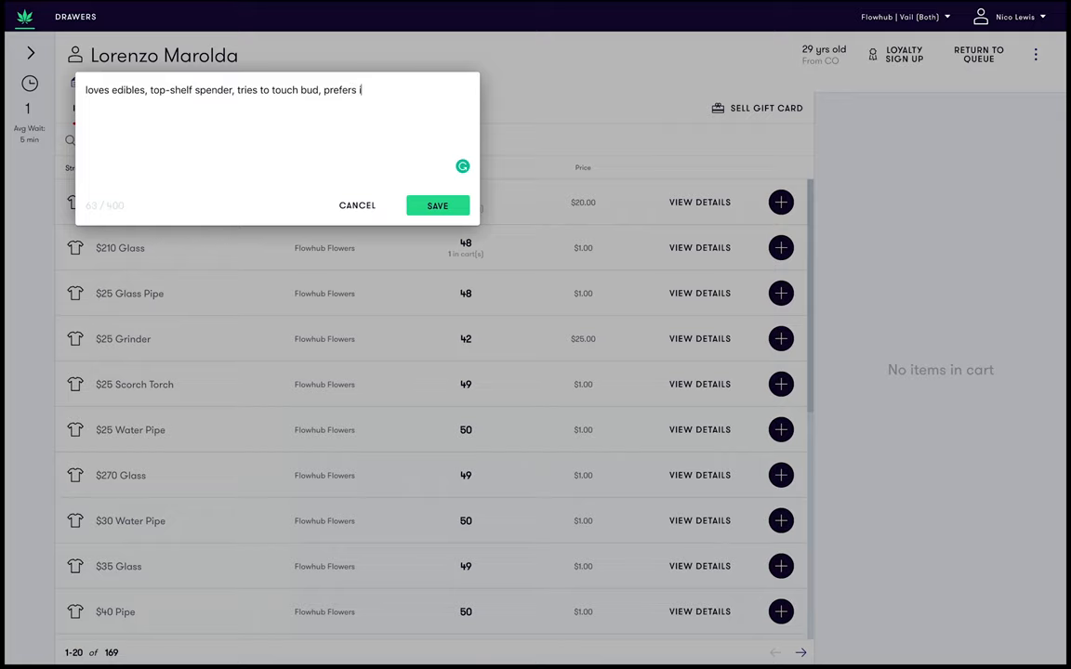
pyautogui.write('ndica')
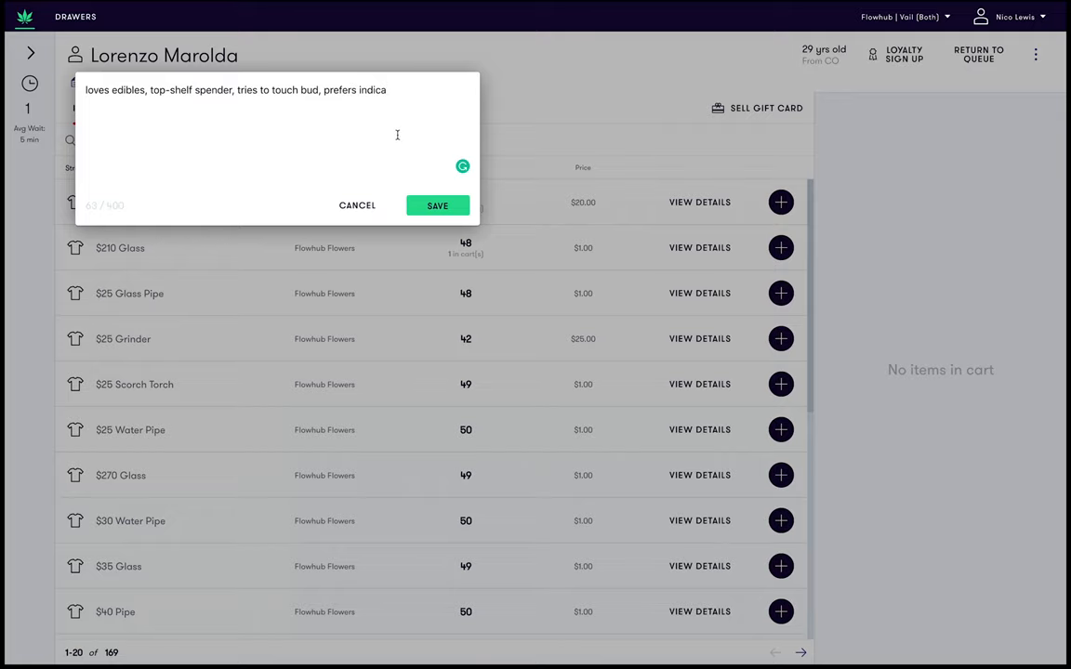
pyautogui.click(437, 206)
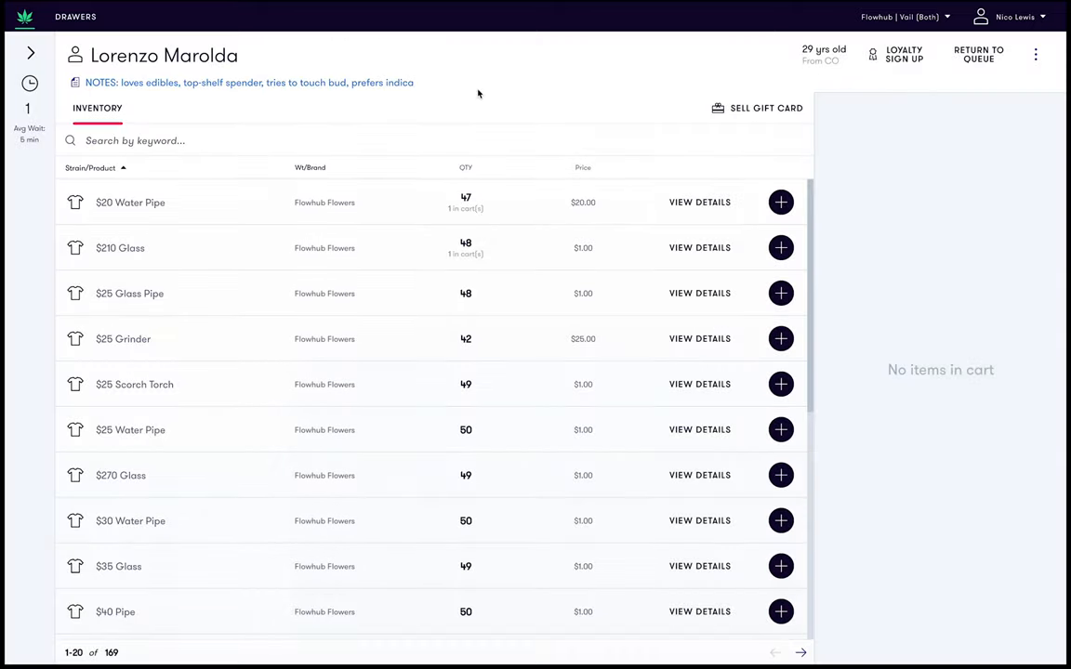
pyautogui.moveTo(440, 87)
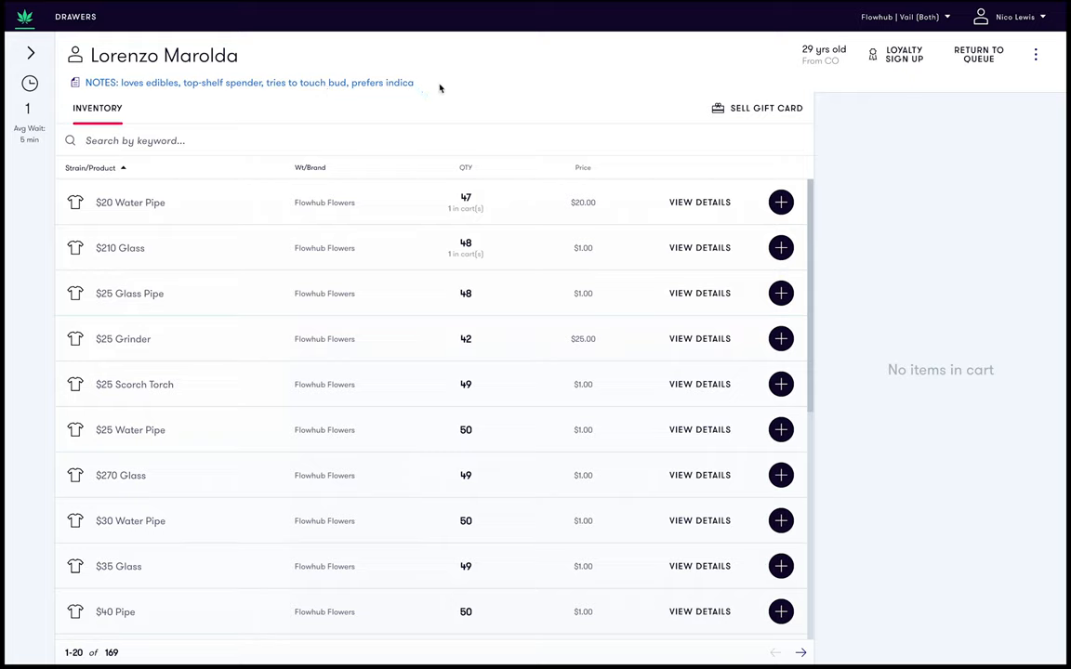
pyautogui.moveTo(539, 77)
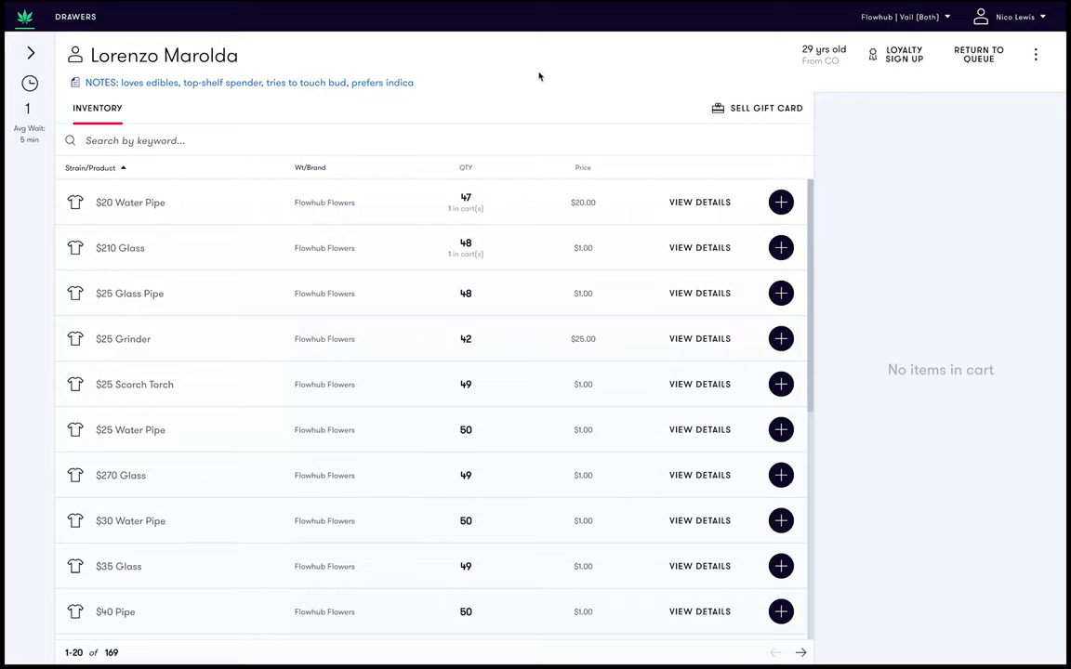